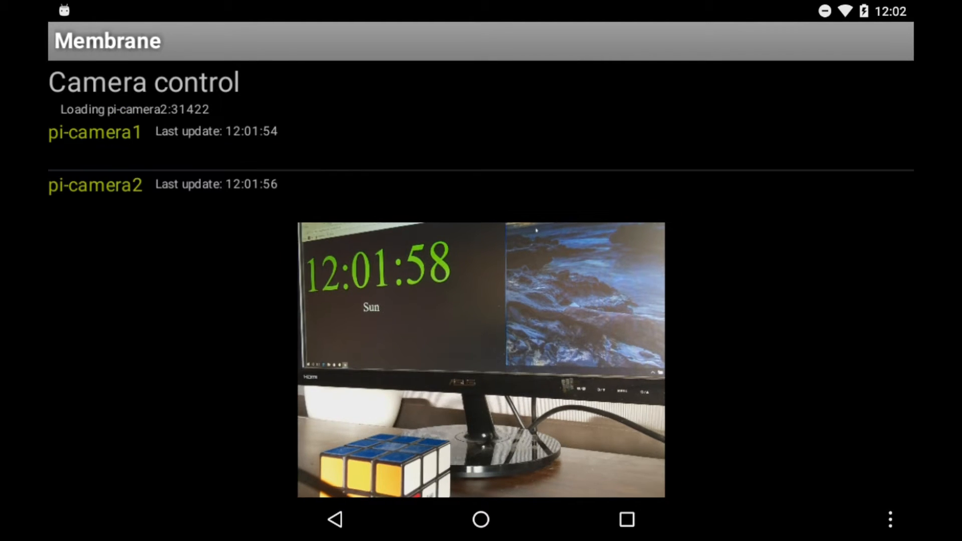
Reload pi-camera2's latest capture, a desk scene with a monitor showing a clock.
click(95, 185)
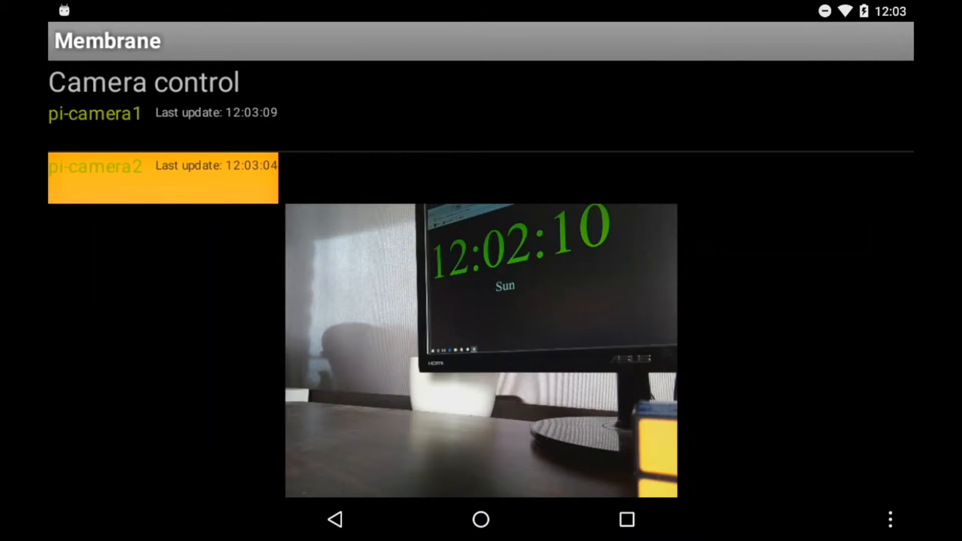